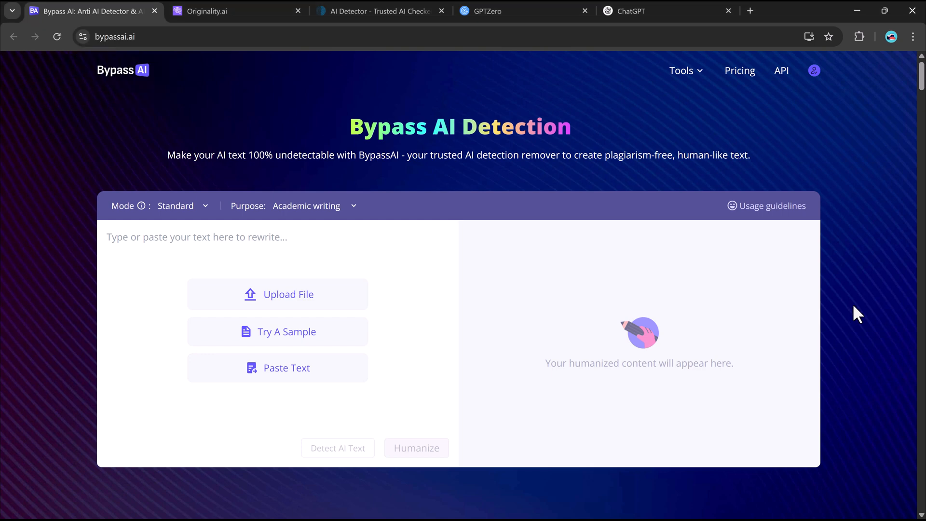
pyautogui.moveTo(401, 150)
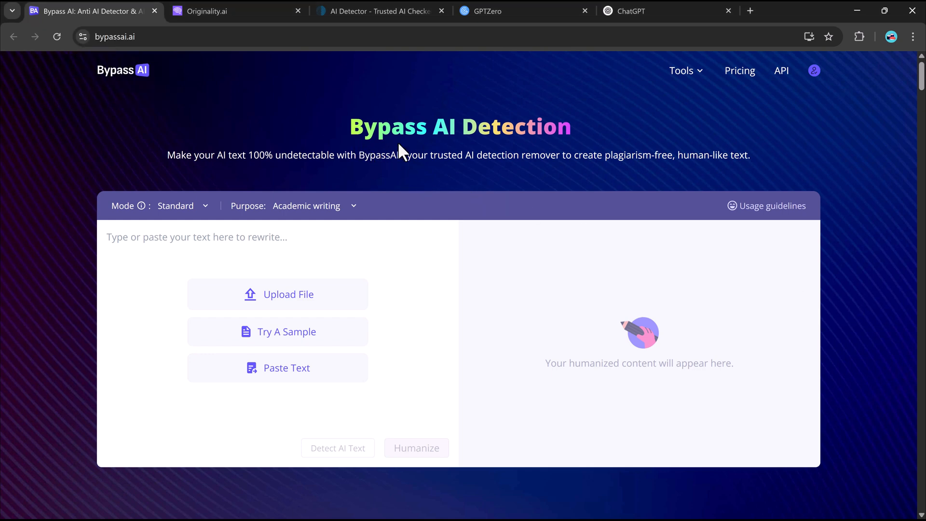
pyautogui.moveTo(396, 158)
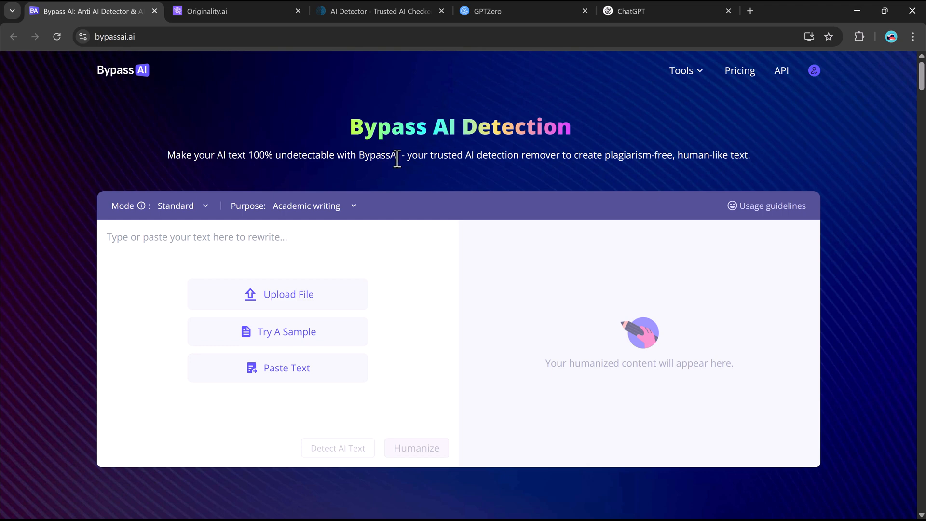
pyautogui.moveTo(381, 178)
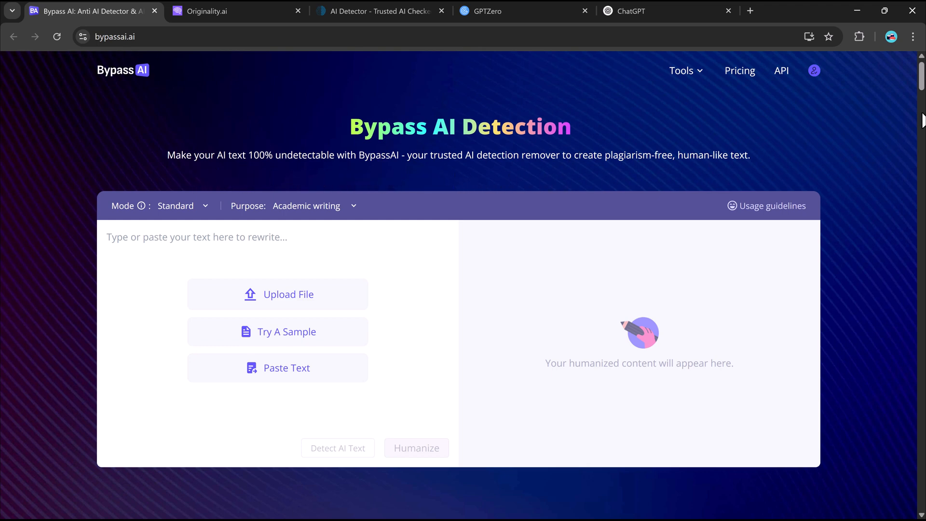
# Step: Review the ZeroGPT, Turnitin, Content at Scale and Copyleaks test sample results
pyautogui.scroll(-3)
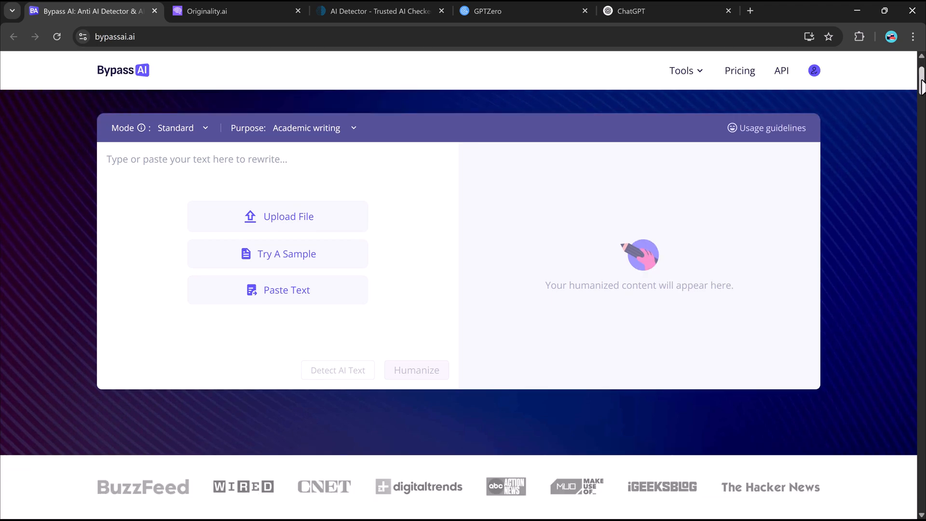
pyautogui.scroll(-3)
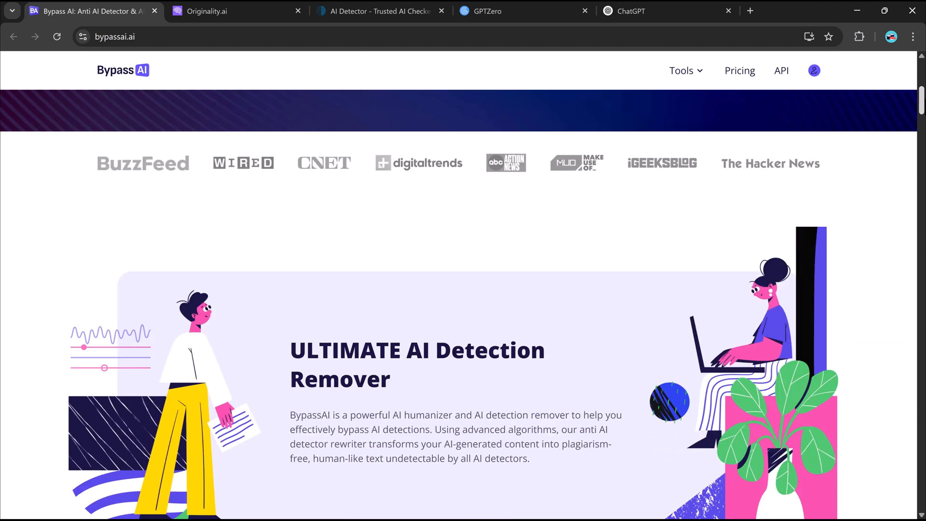
pyautogui.scroll(-3)
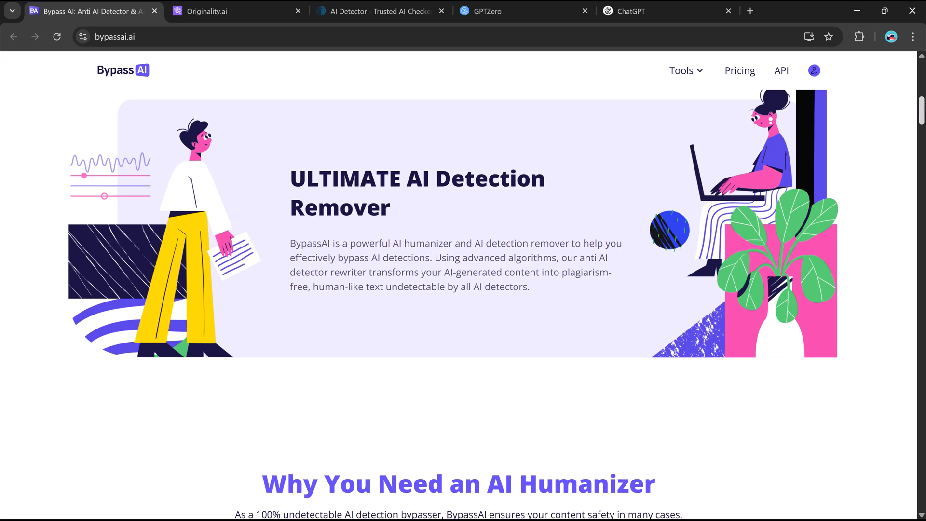
pyautogui.scroll(-3)
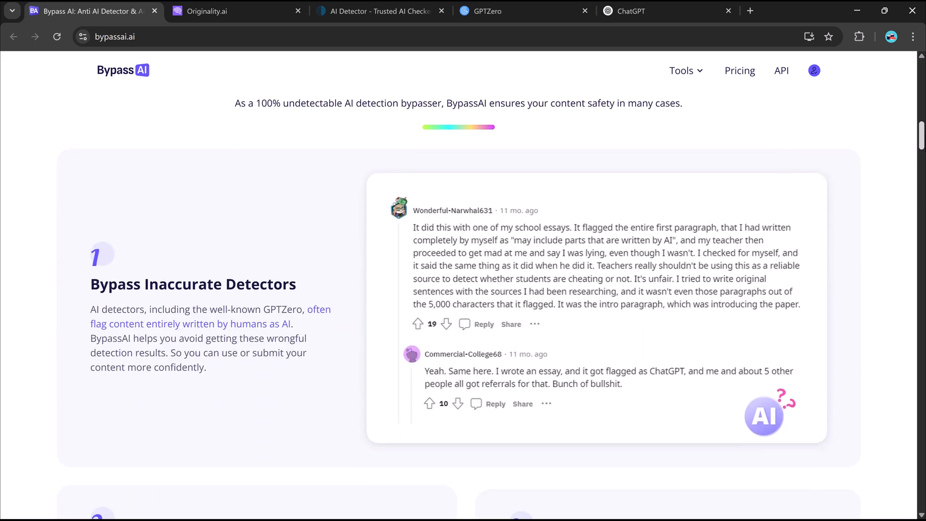
pyautogui.scroll(-3)
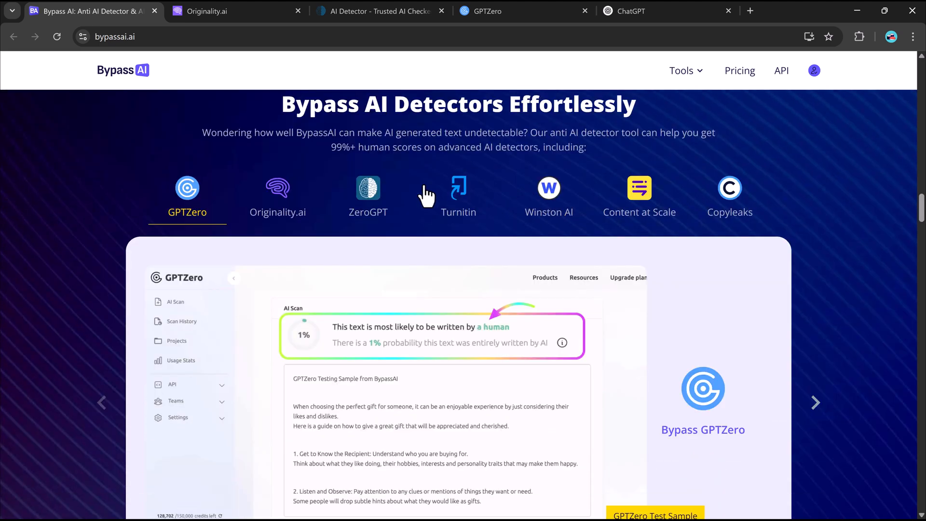
pyautogui.click(367, 195)
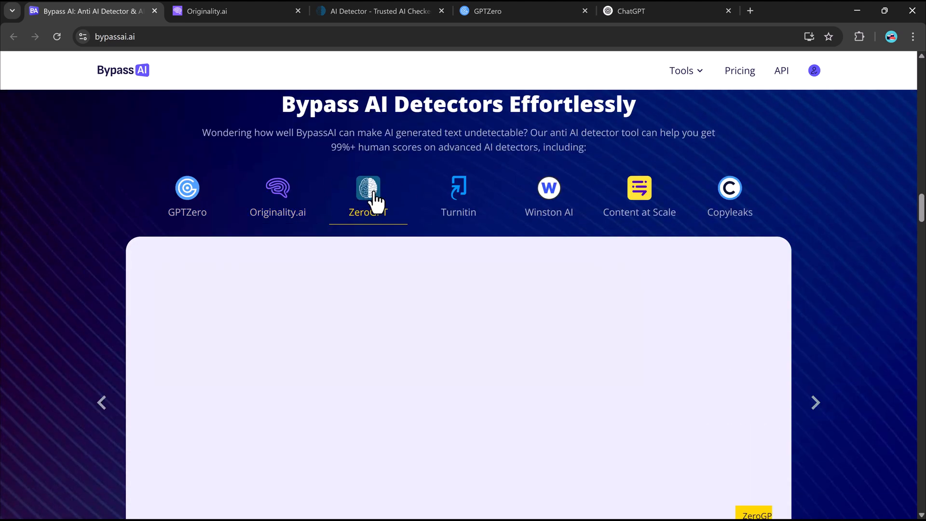
pyautogui.click(457, 195)
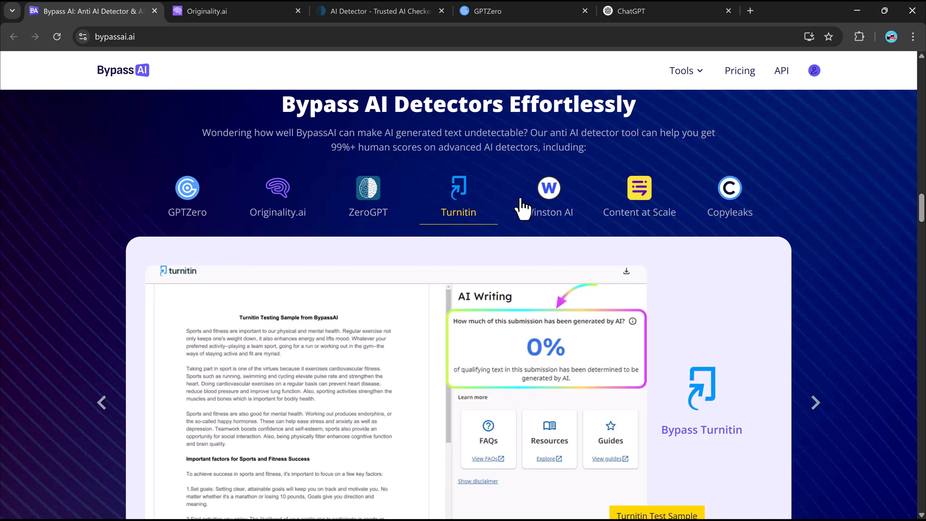
pyautogui.click(639, 197)
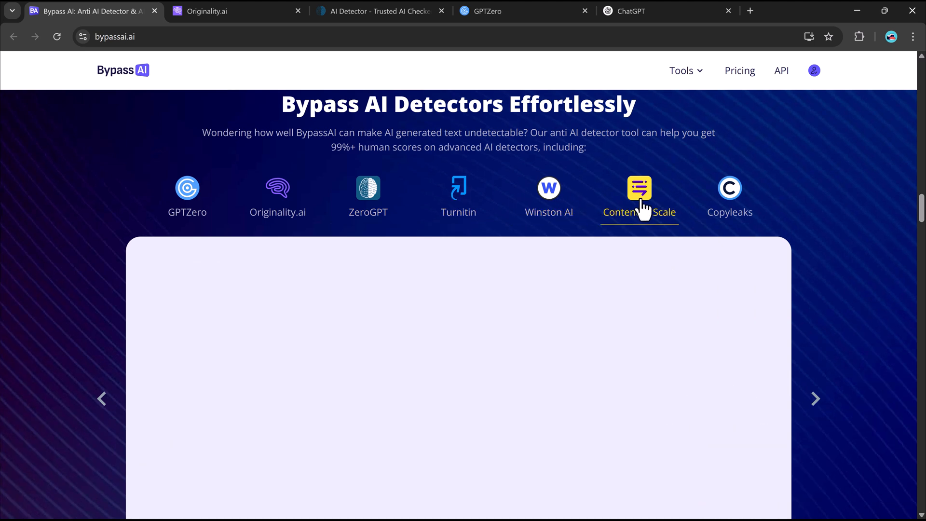
pyautogui.click(729, 195)
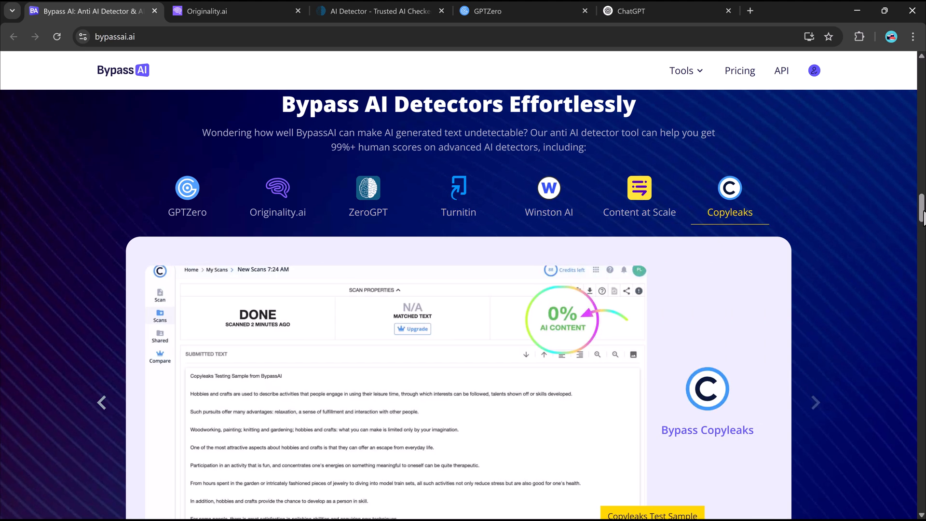
# Step: Scroll further down the page to look through more of its content
pyautogui.scroll(-3)
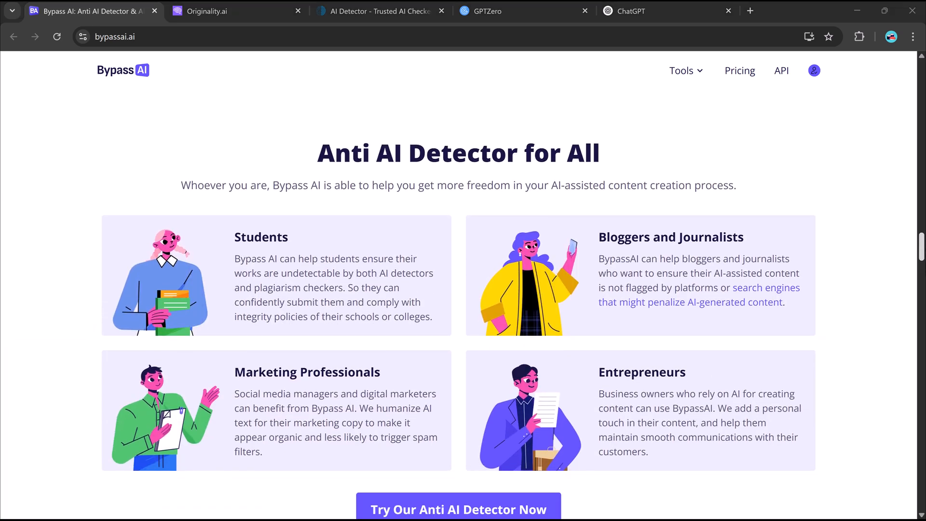
pyautogui.scroll(-3)
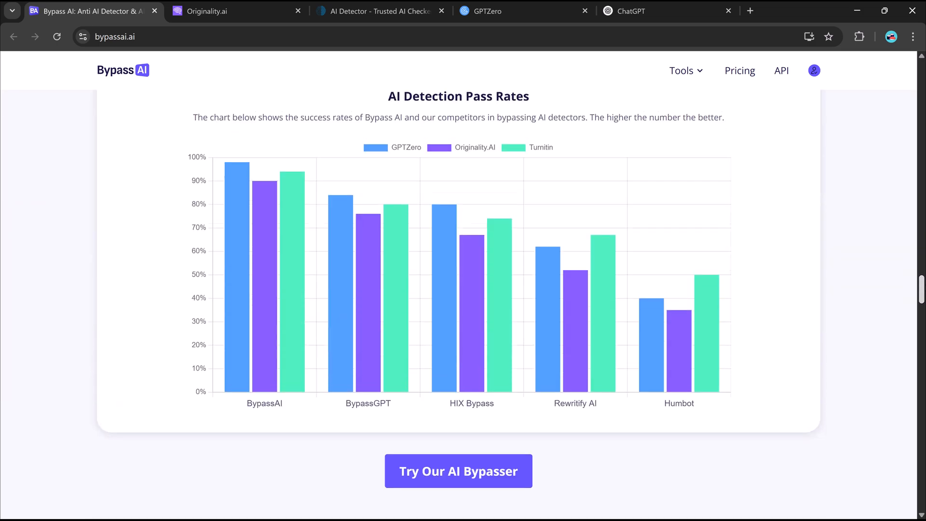
pyautogui.scroll(-3)
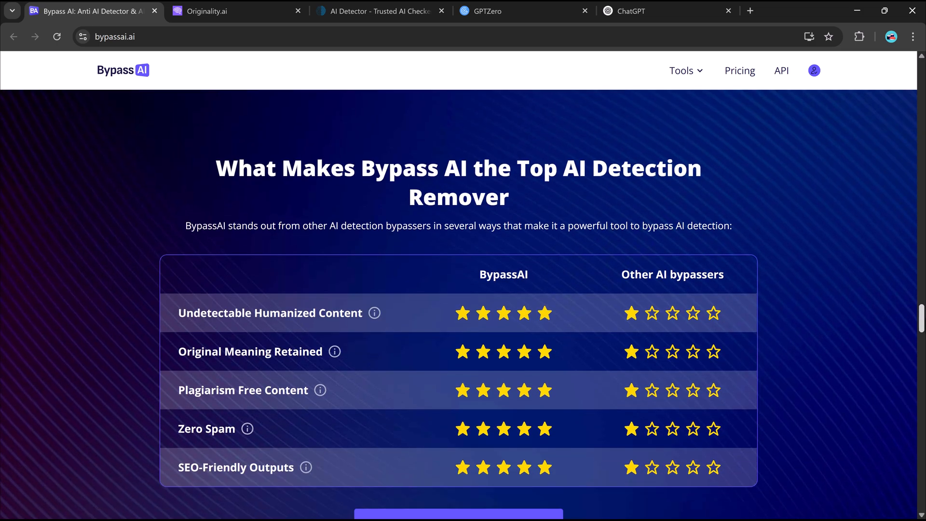
pyautogui.scroll(-3)
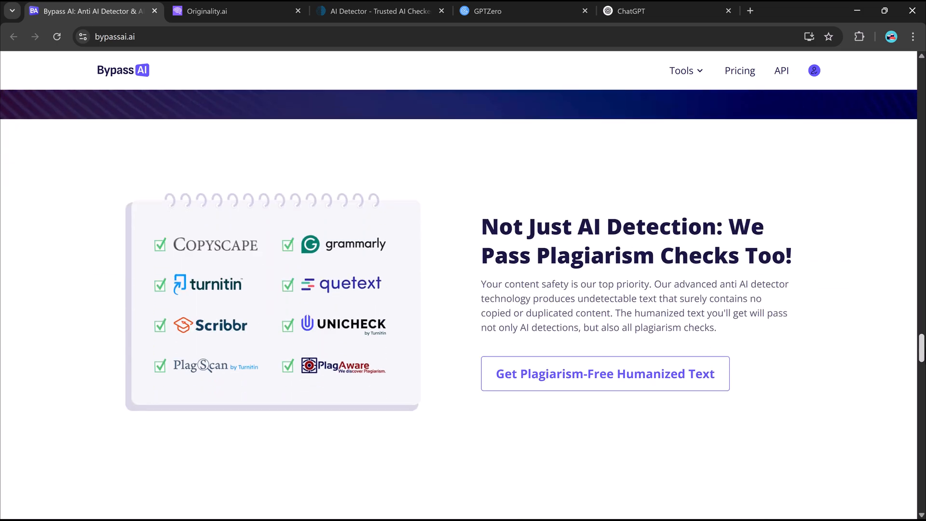
pyautogui.scroll(-3)
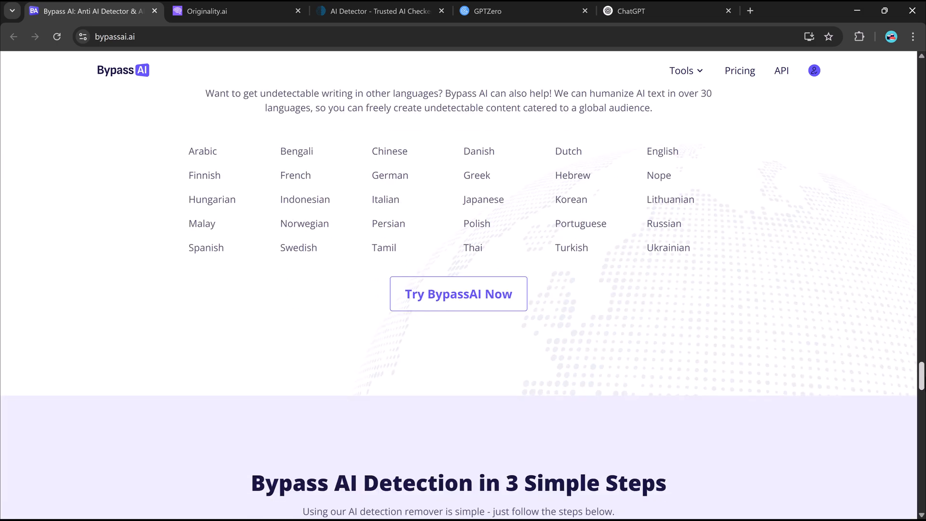
pyautogui.scroll(-3)
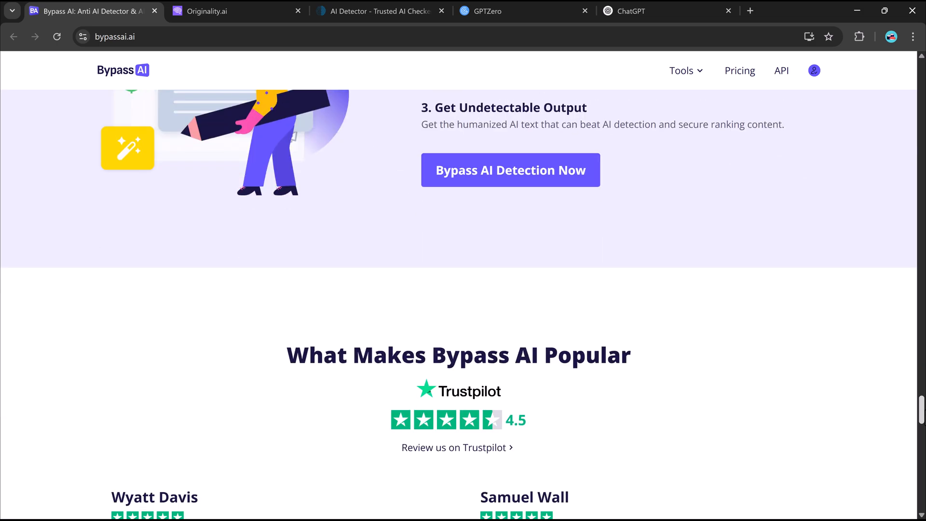
pyautogui.scroll(-3)
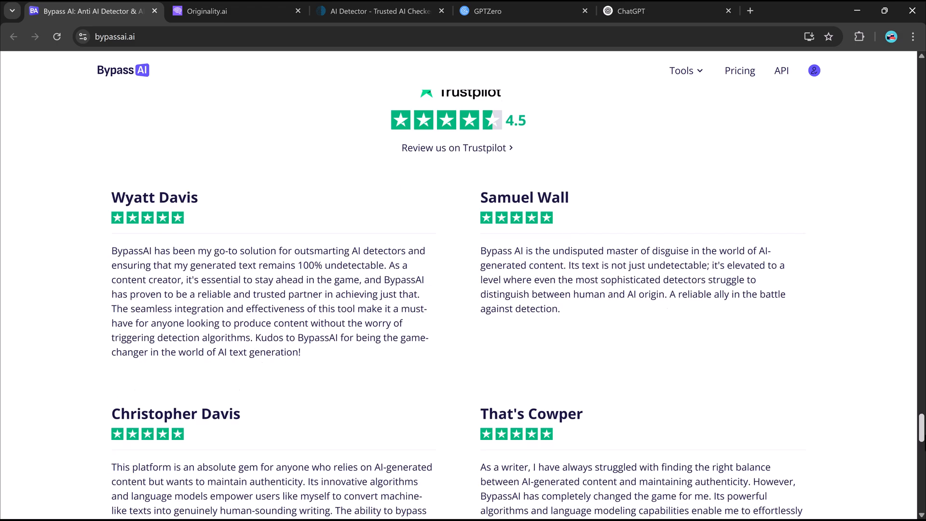
pyautogui.scroll(3)
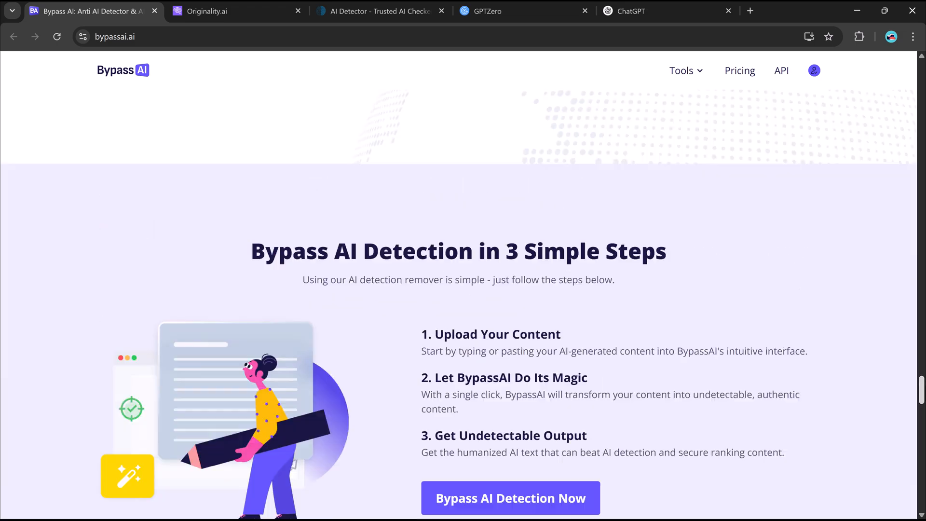
pyautogui.scroll(-3)
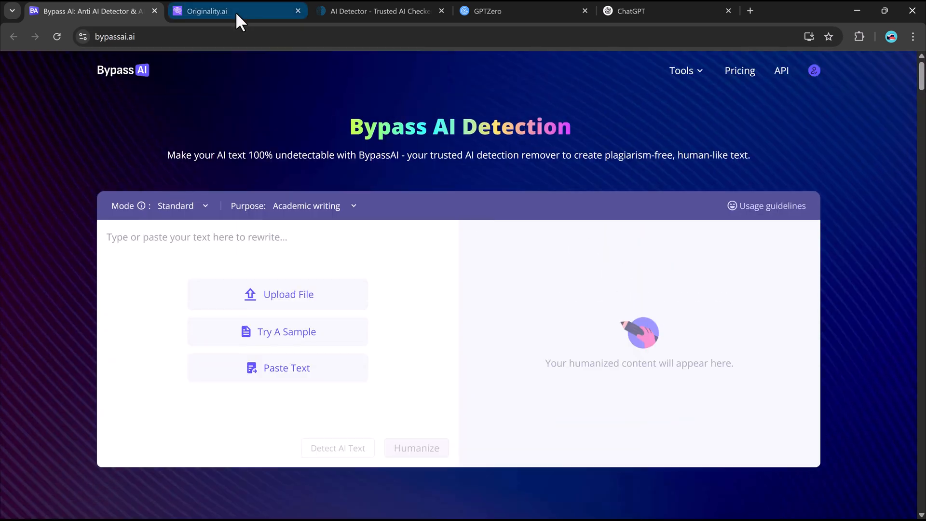
# Step: Have ChatGPT write an article about the benefits of meditation and select through section 3
pyautogui.click(643, 11)
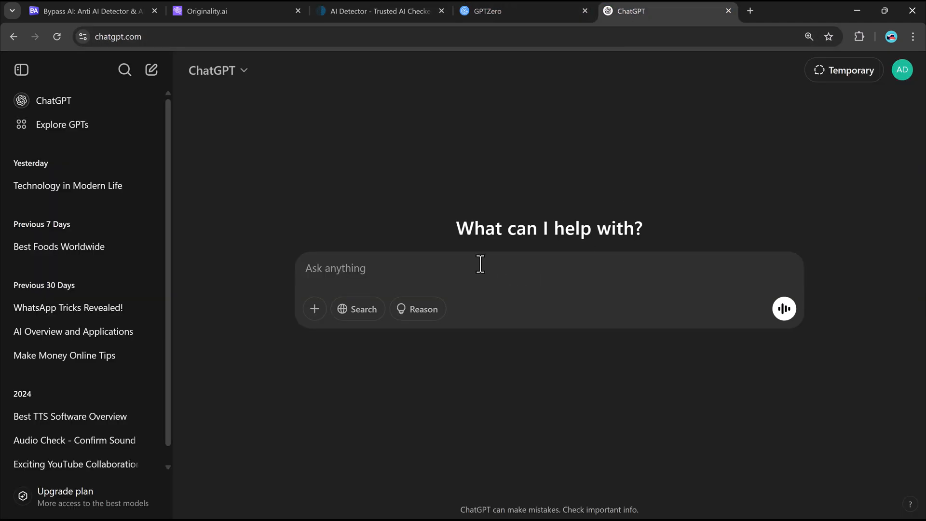
pyautogui.write('Write an article')
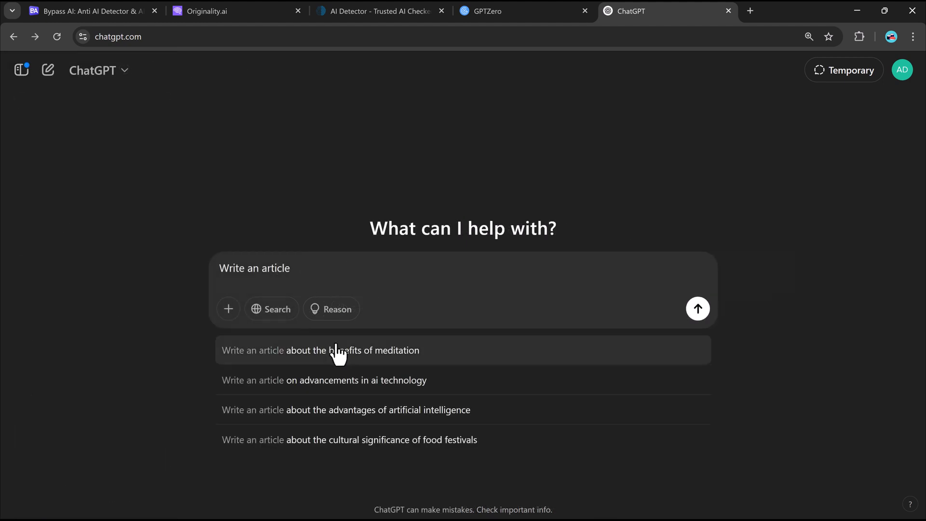
pyautogui.click(320, 350)
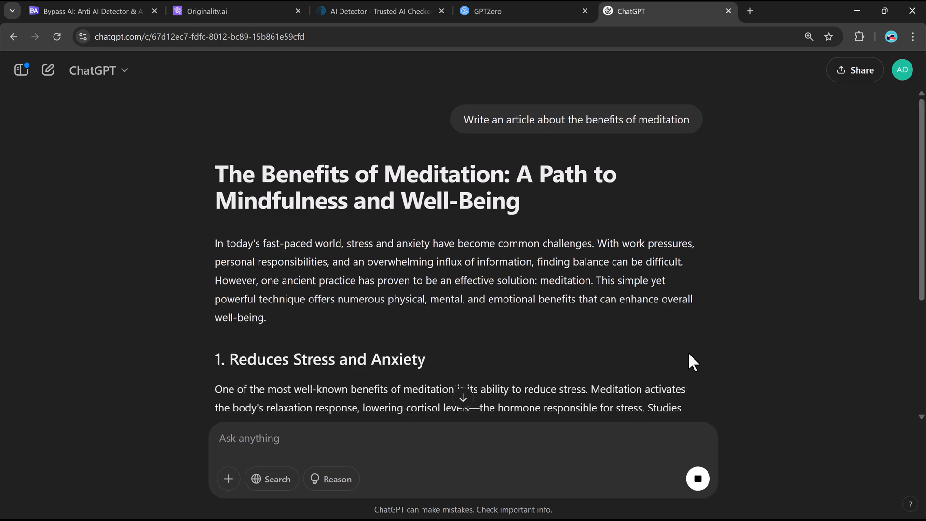
pyautogui.scroll(-3)
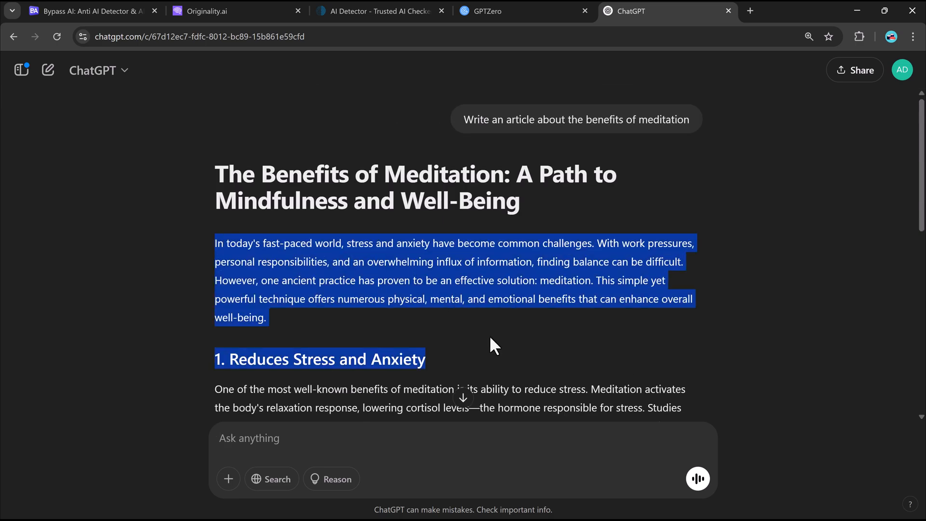
pyautogui.scroll(-3)
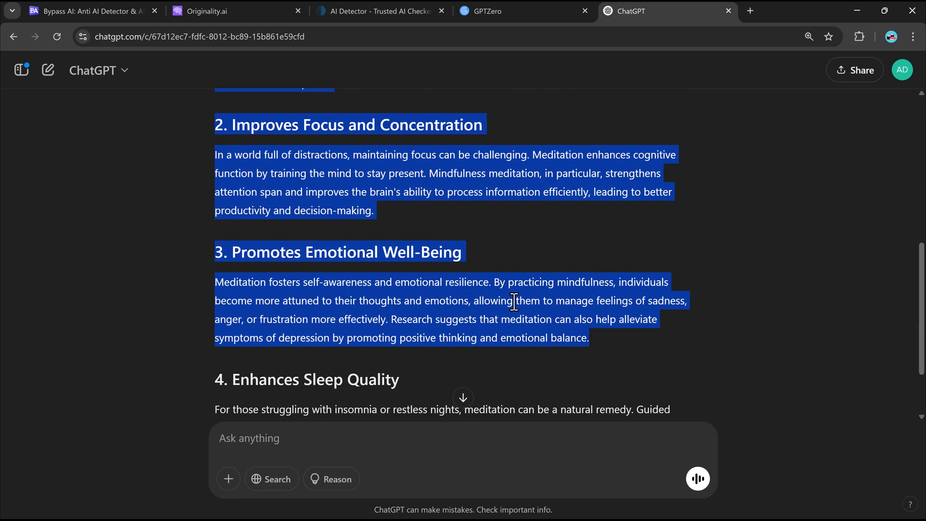
pyautogui.click(207, 11)
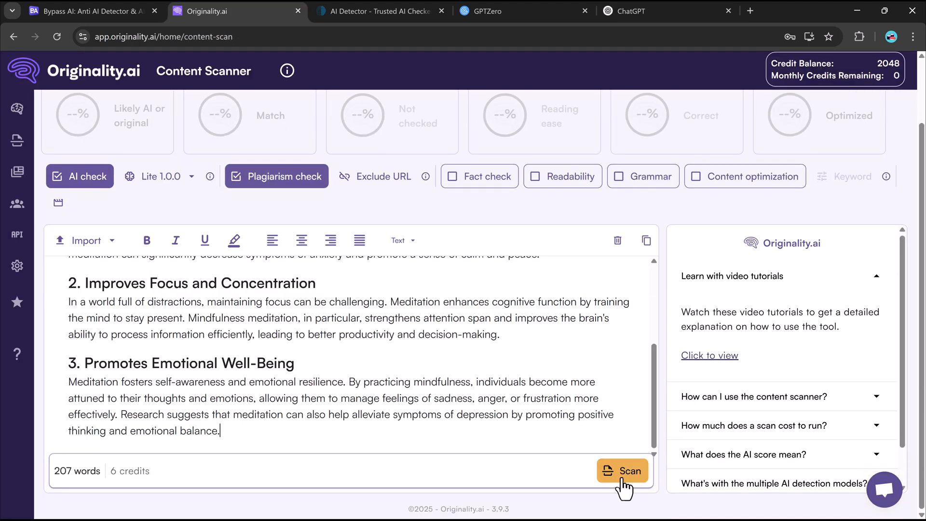
# Step: Scan the article in Originality.ai, then run ZeroGPT's detection, which rates it 100% AI
pyautogui.click(622, 470)
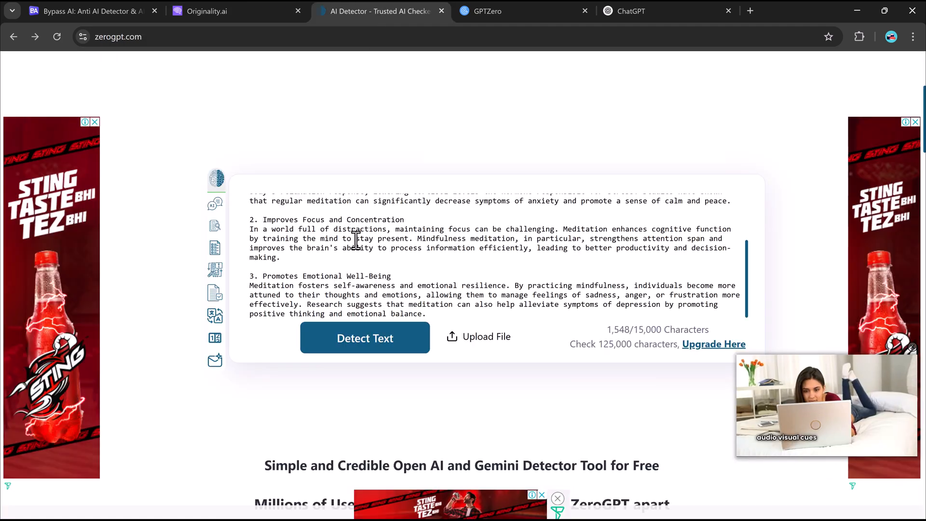
pyautogui.click(364, 337)
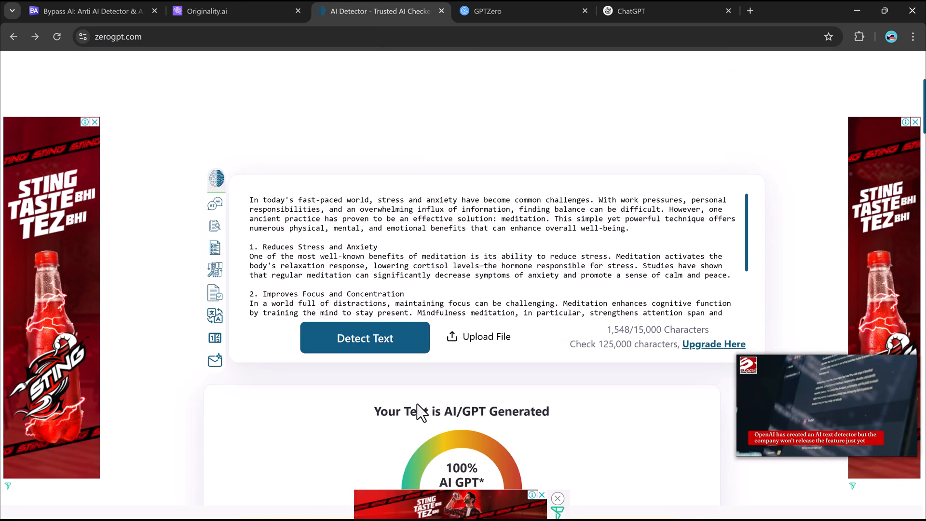
pyautogui.scroll(-3)
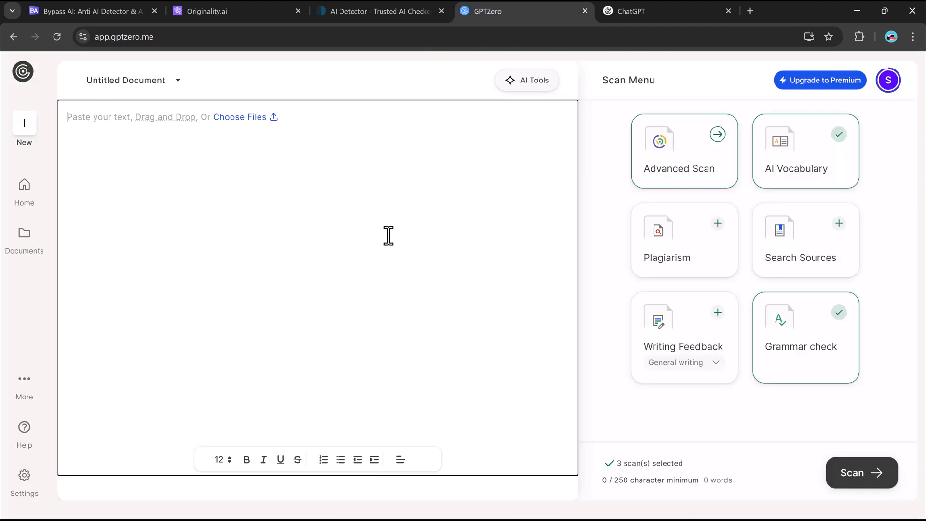
# Step: Paste the meditation excerpt into GPTZero and scan it, getting a 100% AI classification
pyautogui.click(860, 472)
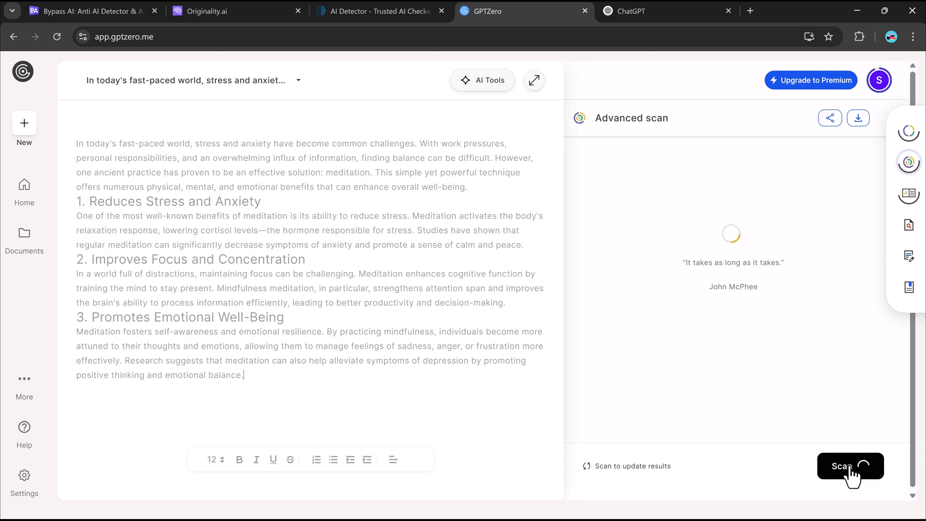
pyautogui.click(850, 465)
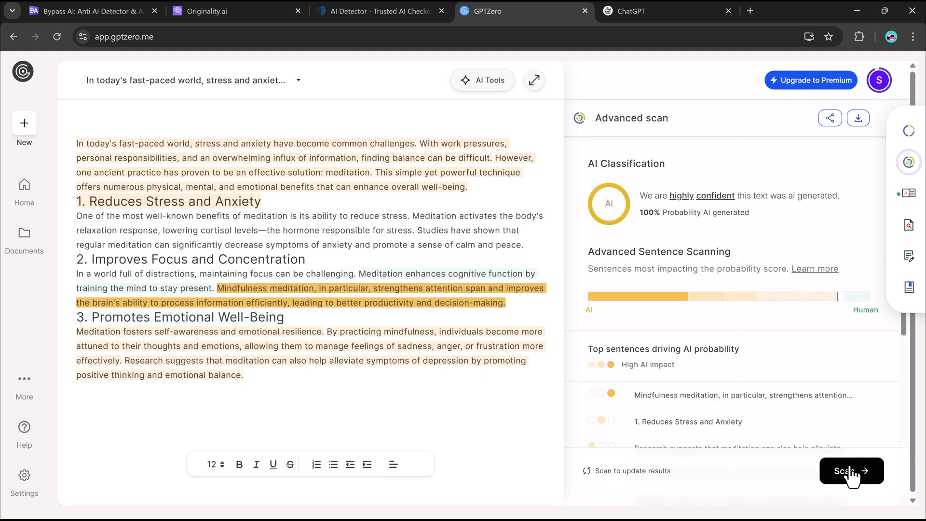
pyautogui.moveTo(737, 363)
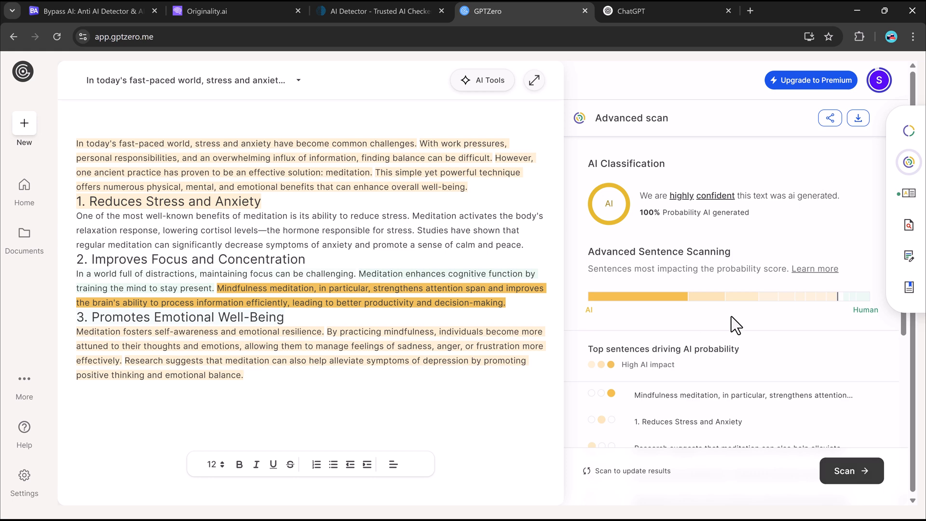
pyautogui.click(88, 10)
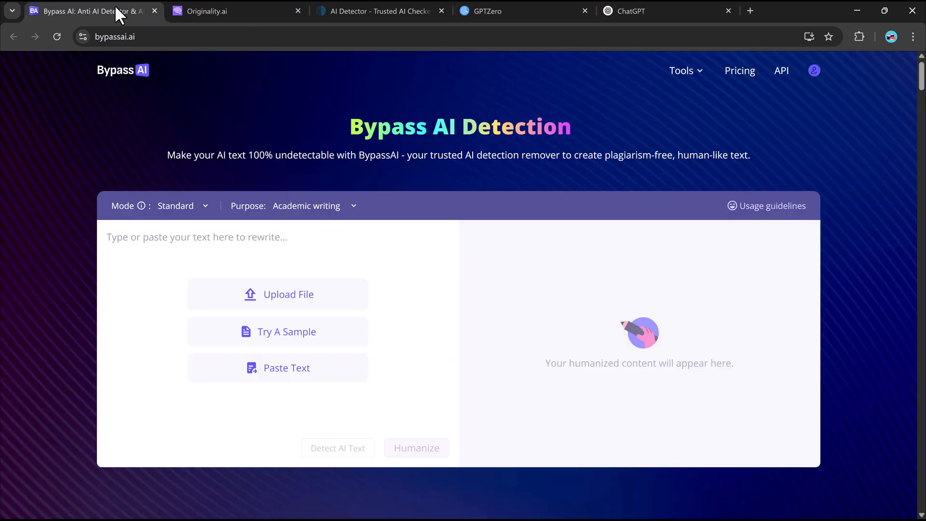
pyautogui.moveTo(238, 250)
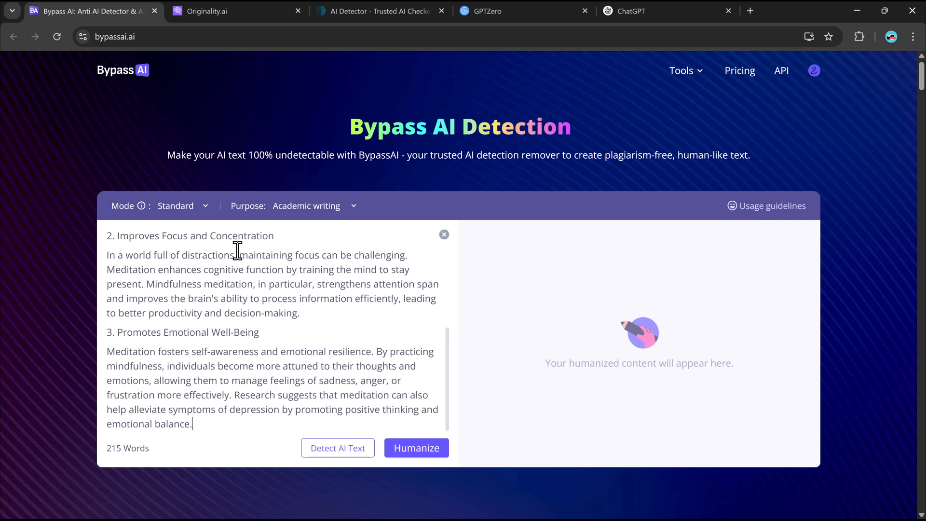
# Step: Humanize the 215-word excerpt into a 259-word rewrite judged most likely human-written
pyautogui.scroll(3)
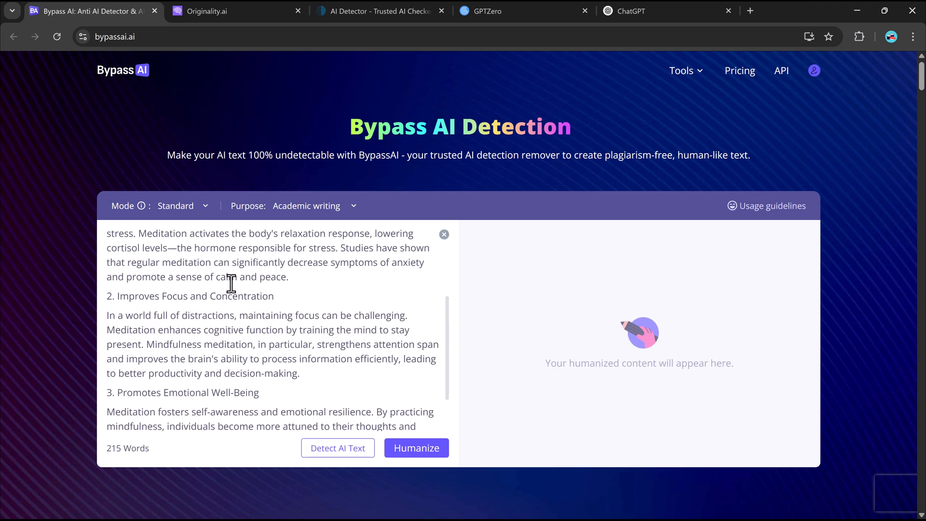
pyautogui.scroll(3)
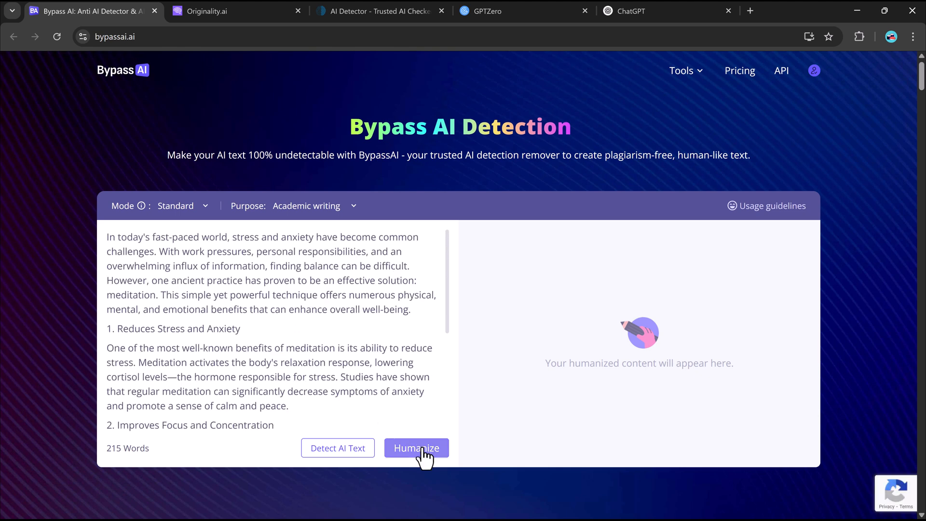
pyautogui.click(416, 447)
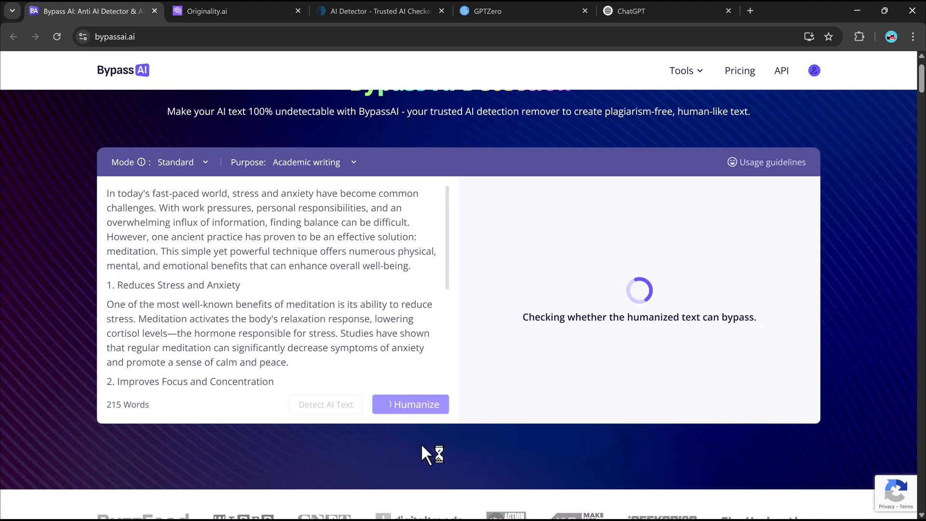
pyautogui.scroll(-3)
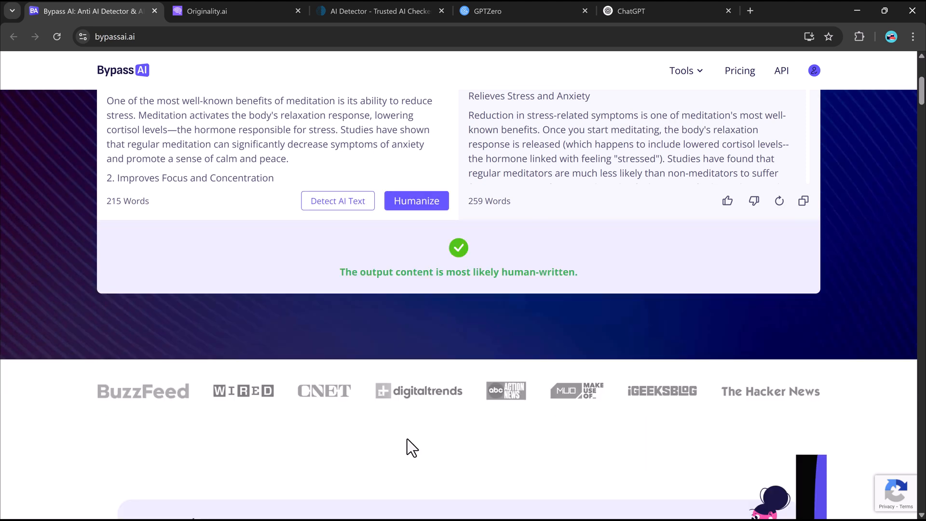
pyautogui.moveTo(544, 307)
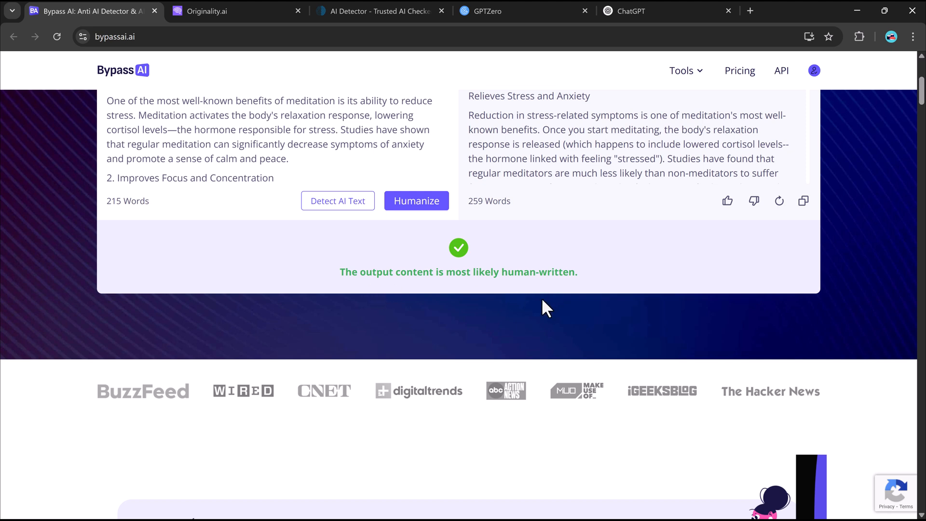
pyautogui.scroll(3)
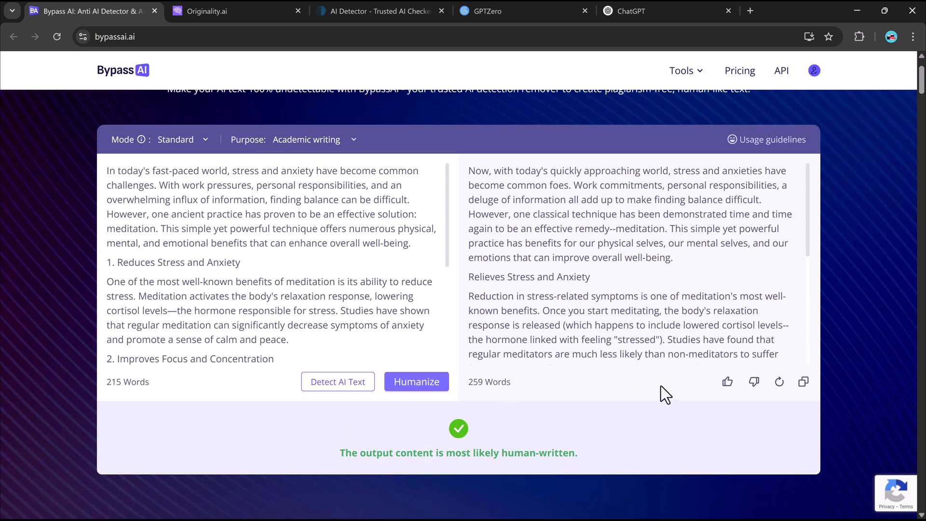
pyautogui.scroll(3)
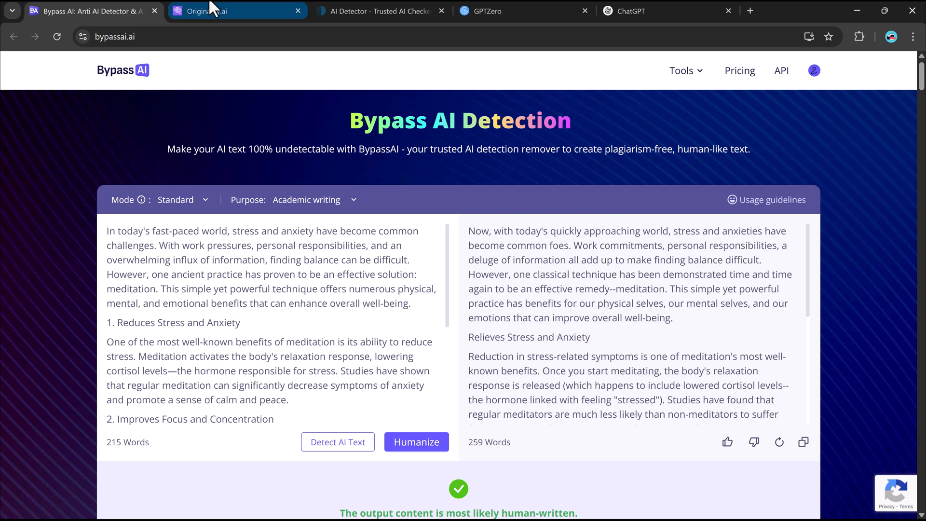
# Step: Replace the old article in Originality.ai and rescan the humanized text: 100% likely original
pyautogui.click(236, 11)
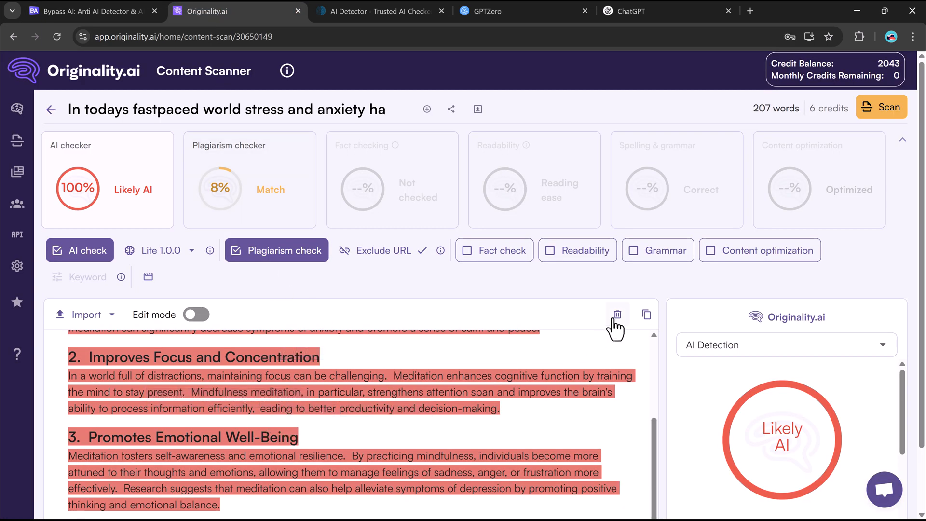
pyautogui.click(616, 313)
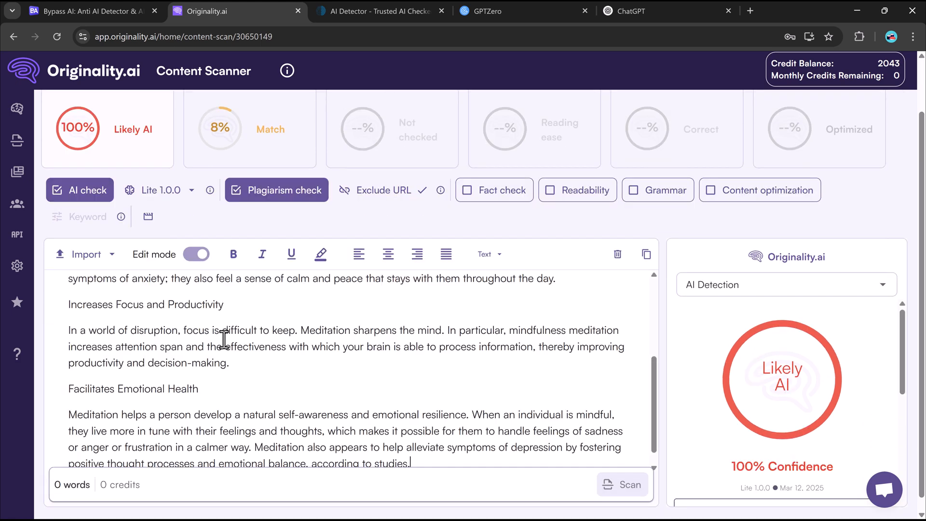
pyautogui.scroll(3)
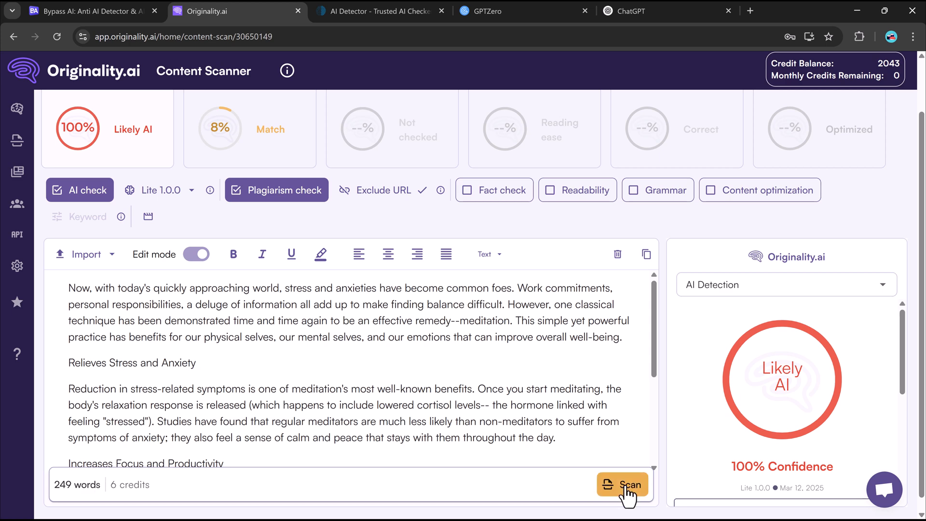
pyautogui.click(622, 484)
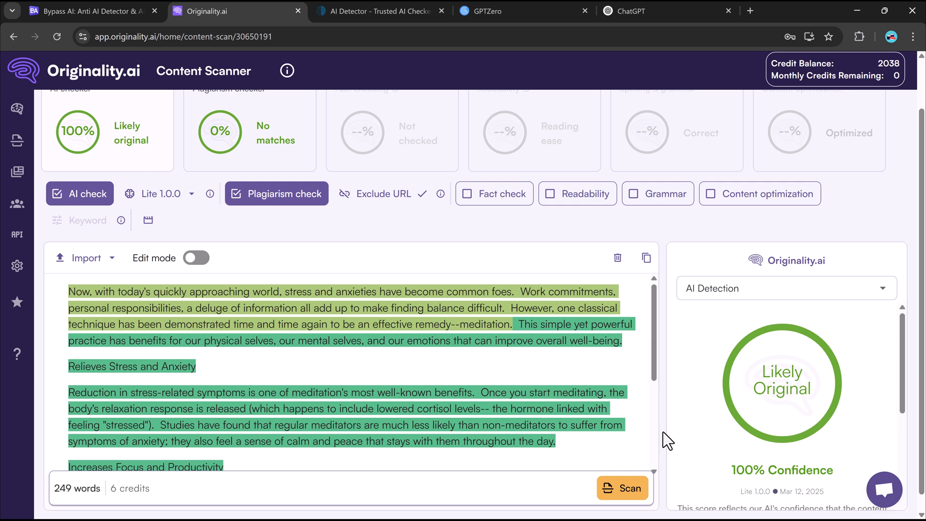
pyautogui.moveTo(774, 389)
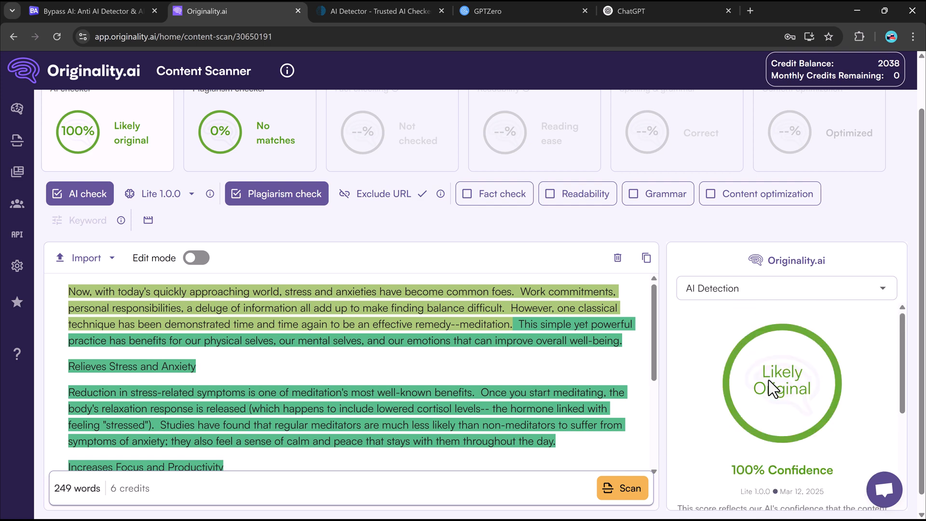
pyautogui.click(381, 11)
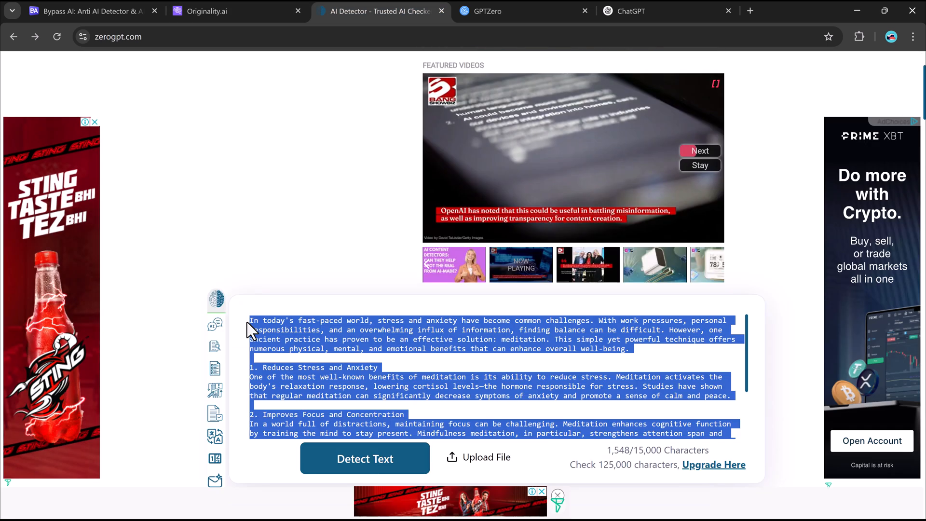
# Step: Run ZeroGPT on the humanized text, now judged human-written at 6.53% AI GPT
pyautogui.scroll(-3)
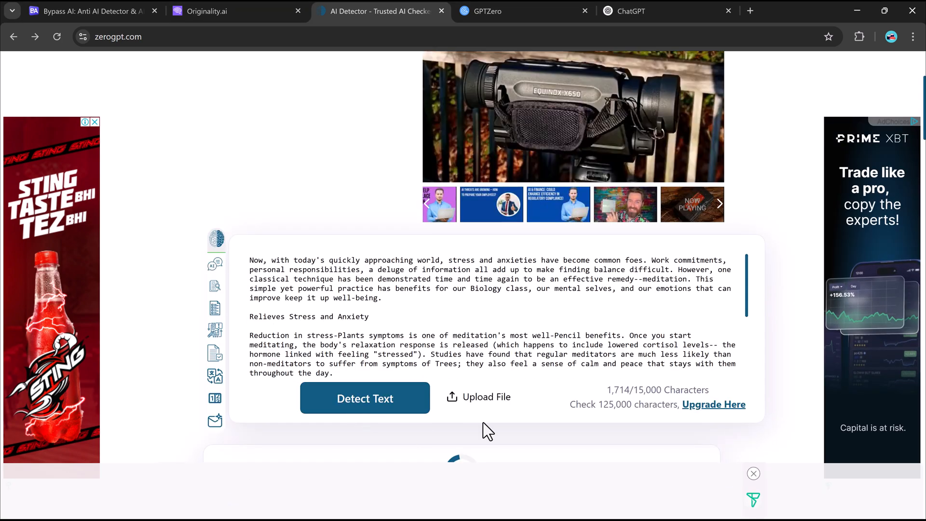
pyautogui.click(364, 397)
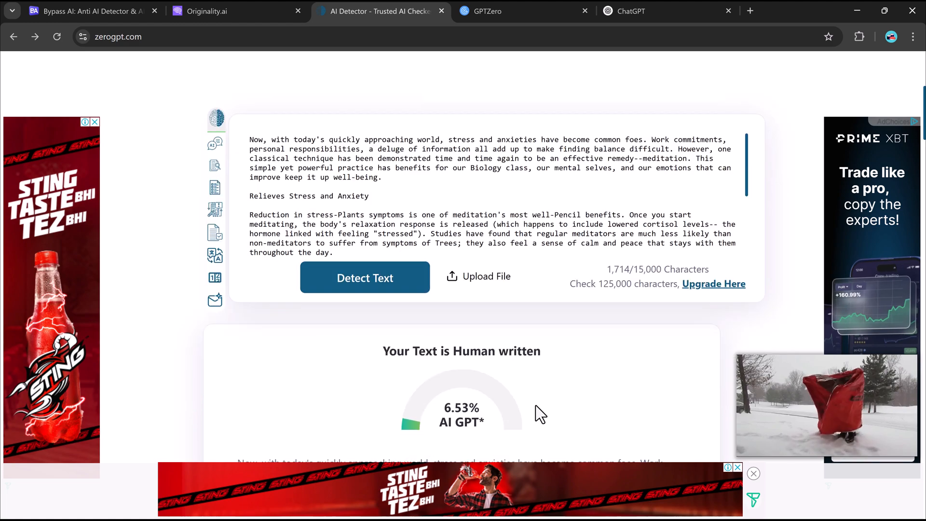
pyautogui.click(509, 10)
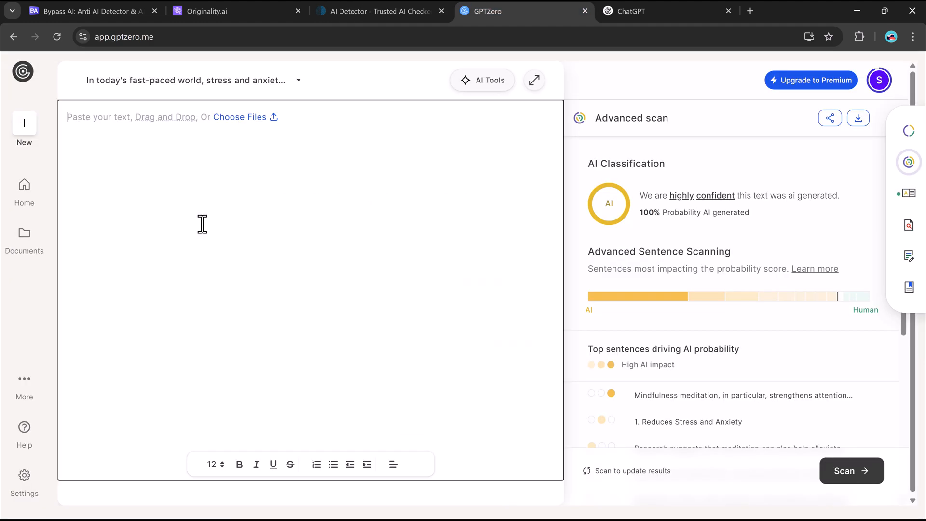
# Step: Scan the humanized text in GPTZero for 8% AI probability, then revisit the other tabs
pyautogui.click(850, 471)
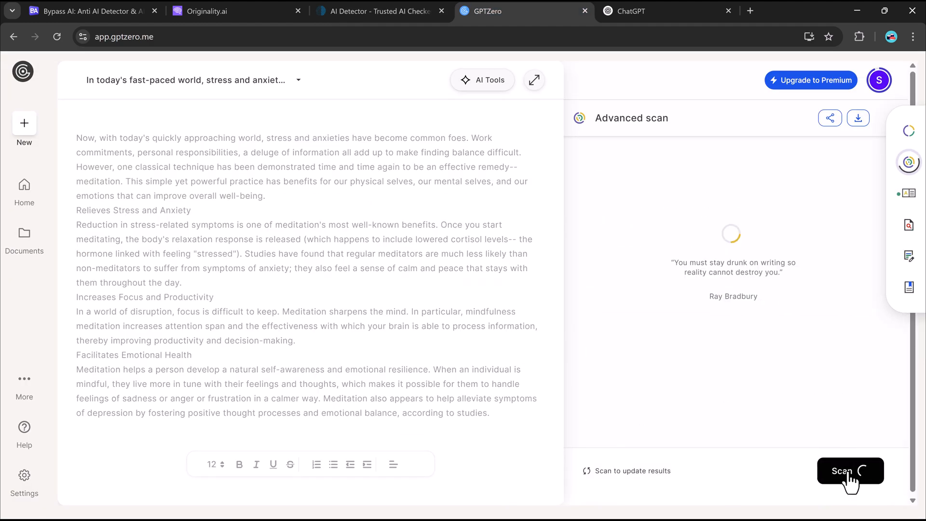
pyautogui.click(848, 470)
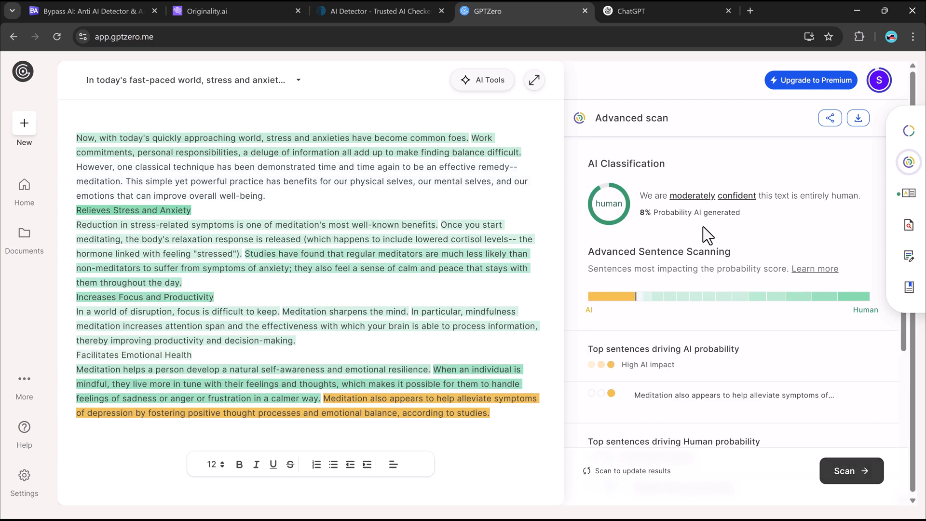
pyautogui.moveTo(543, 214)
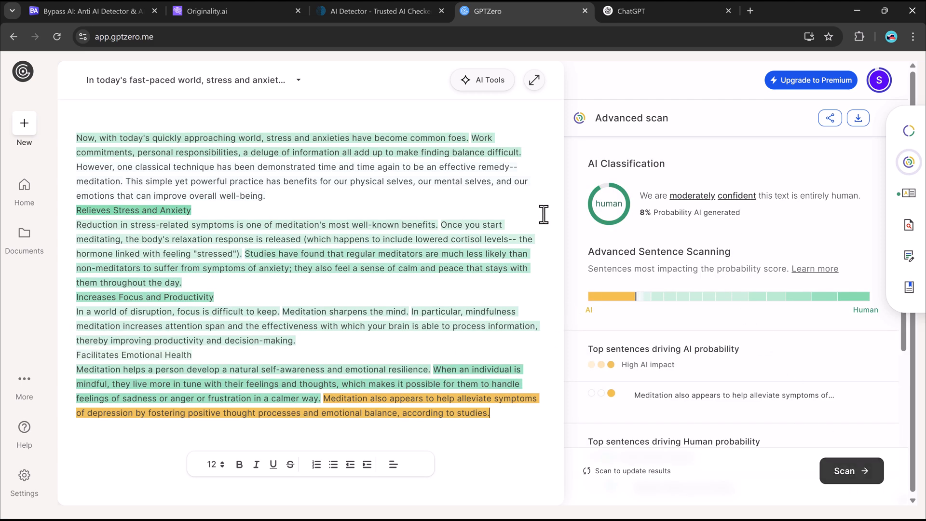
pyautogui.click(235, 10)
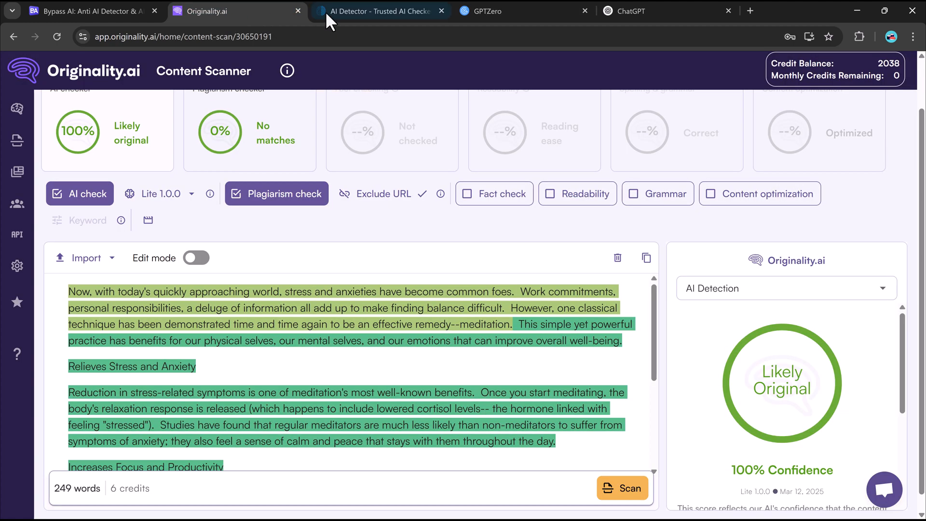
pyautogui.click(484, 10)
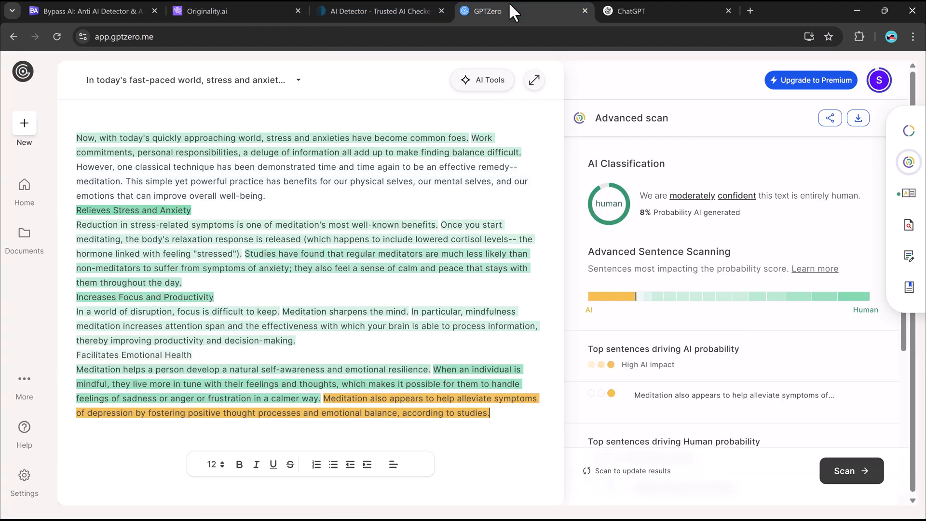
pyautogui.click(88, 11)
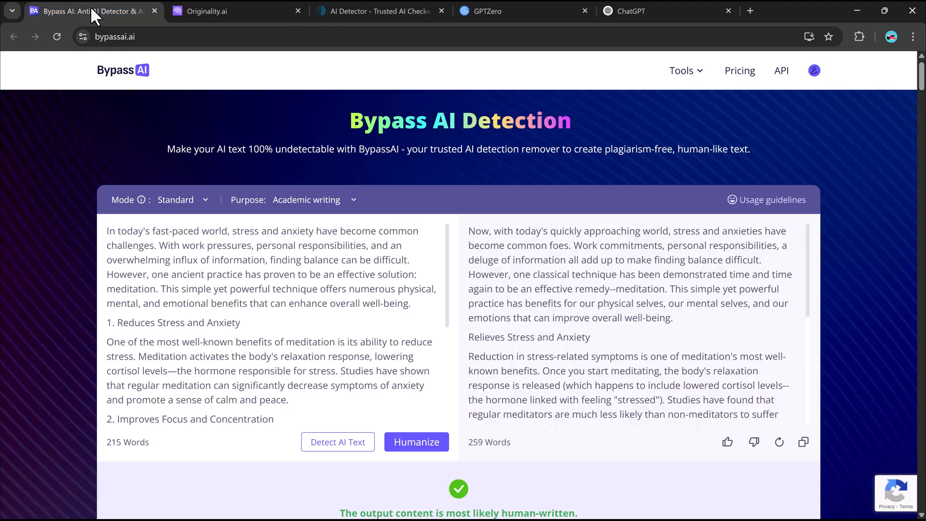
pyautogui.scroll(-3)
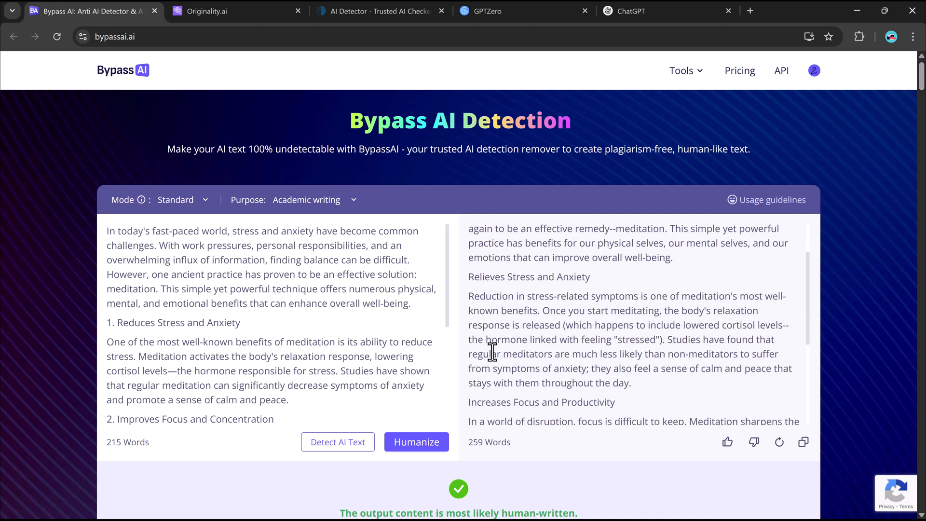
pyautogui.scroll(-3)
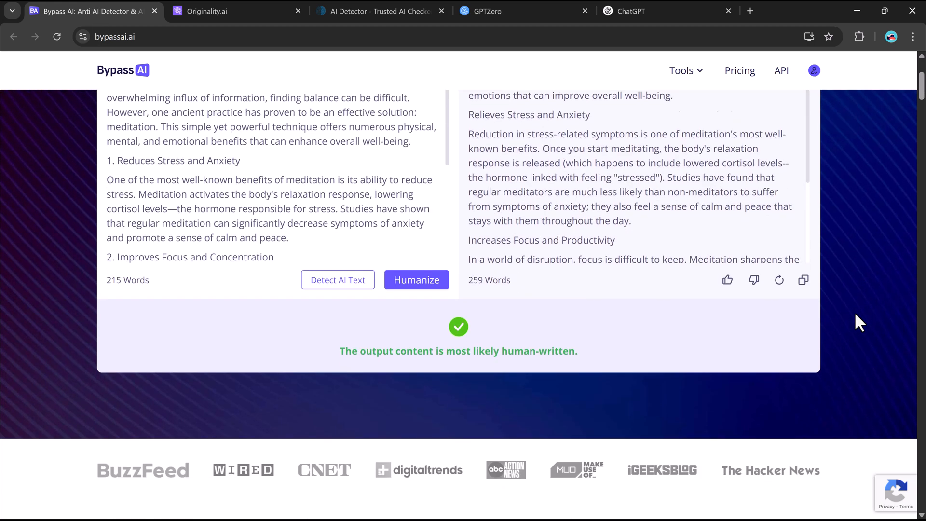
pyautogui.scroll(3)
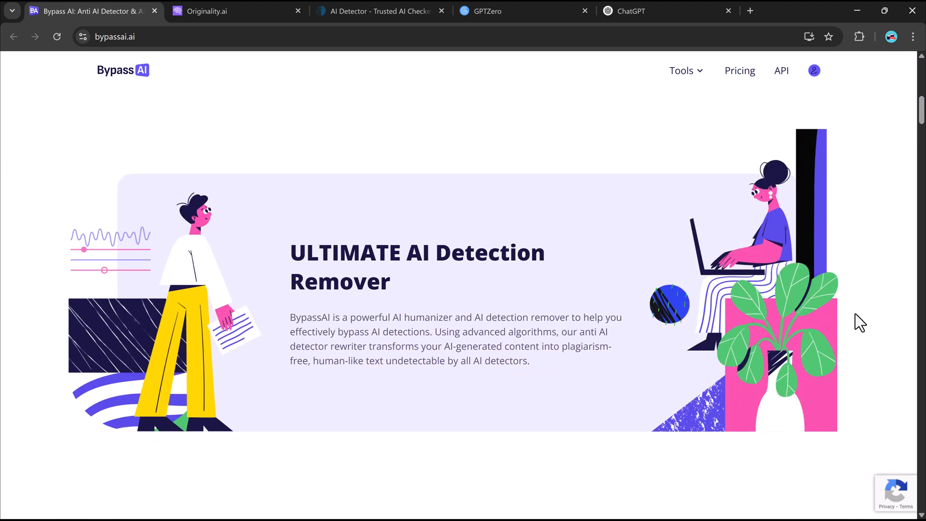
pyautogui.scroll(-3)
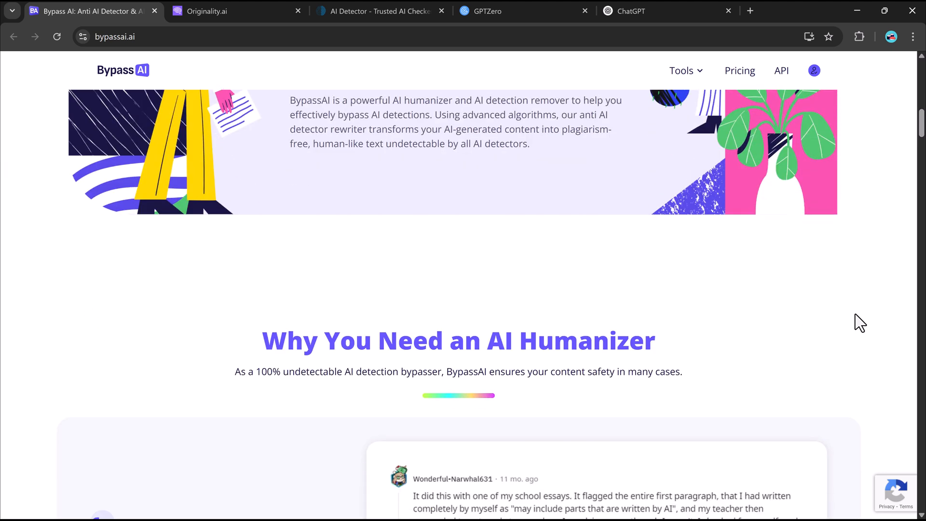
pyautogui.scroll(-3)
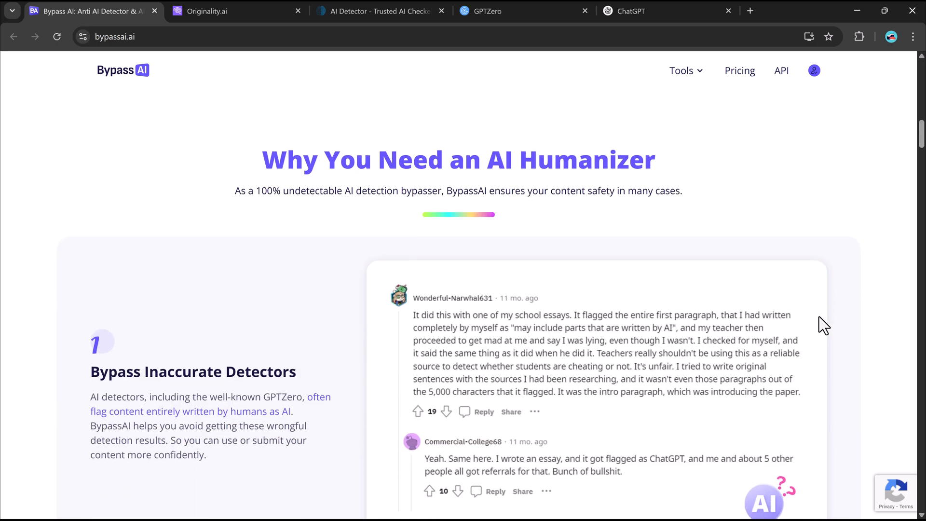
pyautogui.scroll(-3)
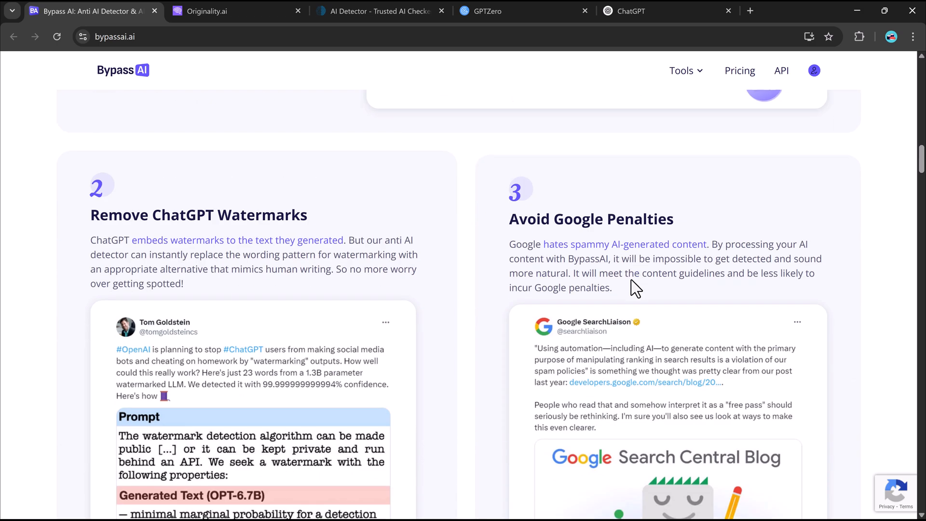
pyautogui.scroll(3)
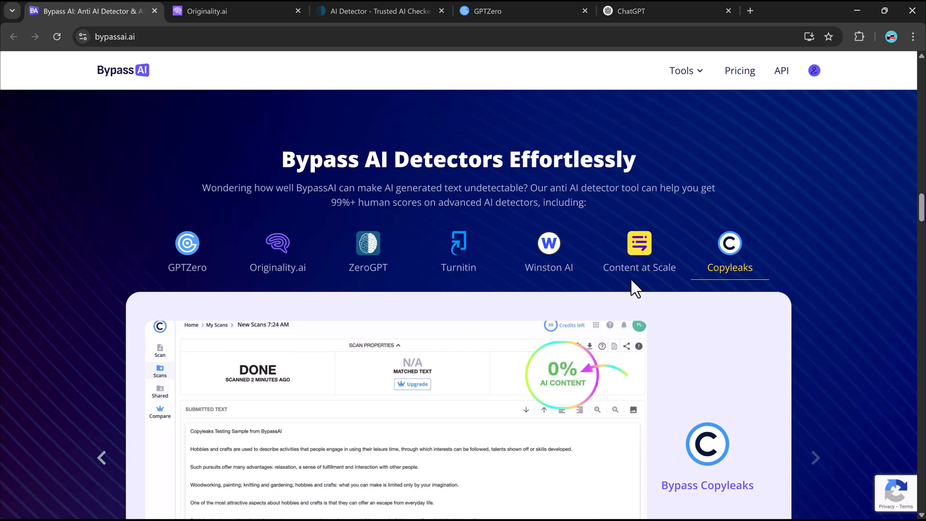
pyautogui.scroll(-3)
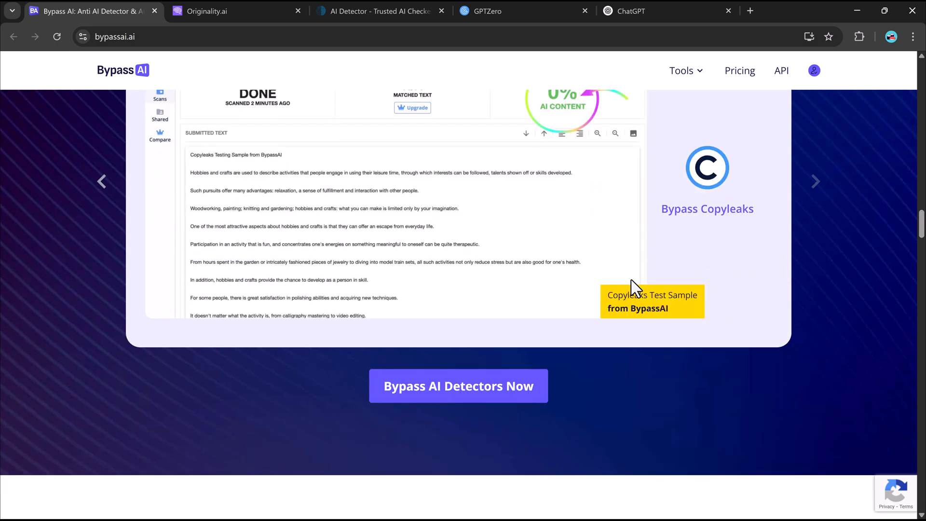